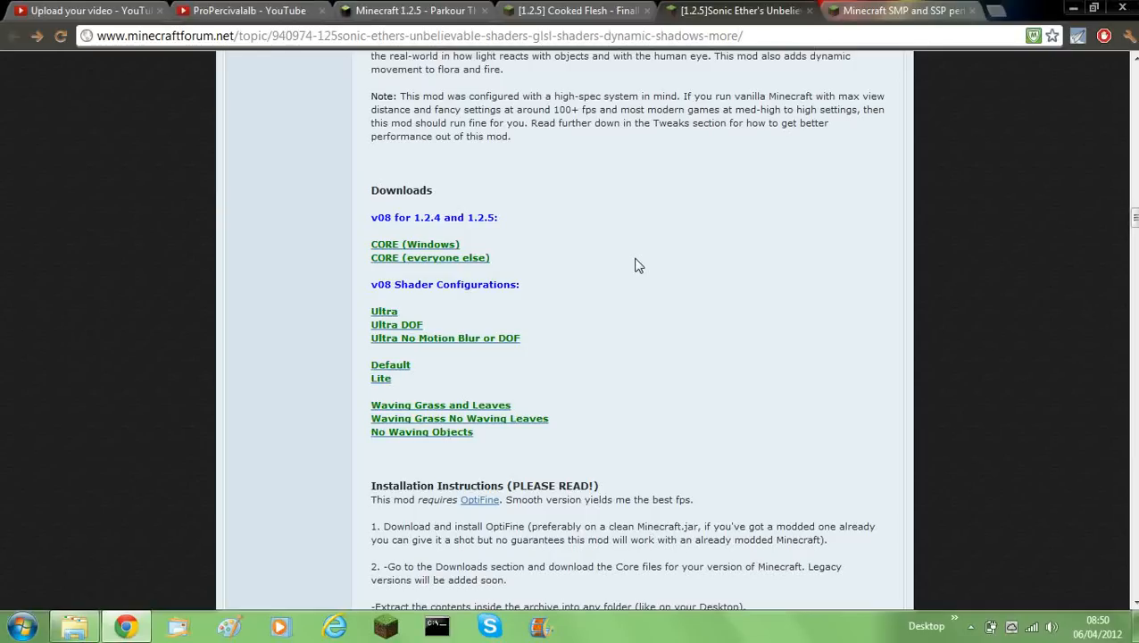
pyautogui.moveTo(575, 243)
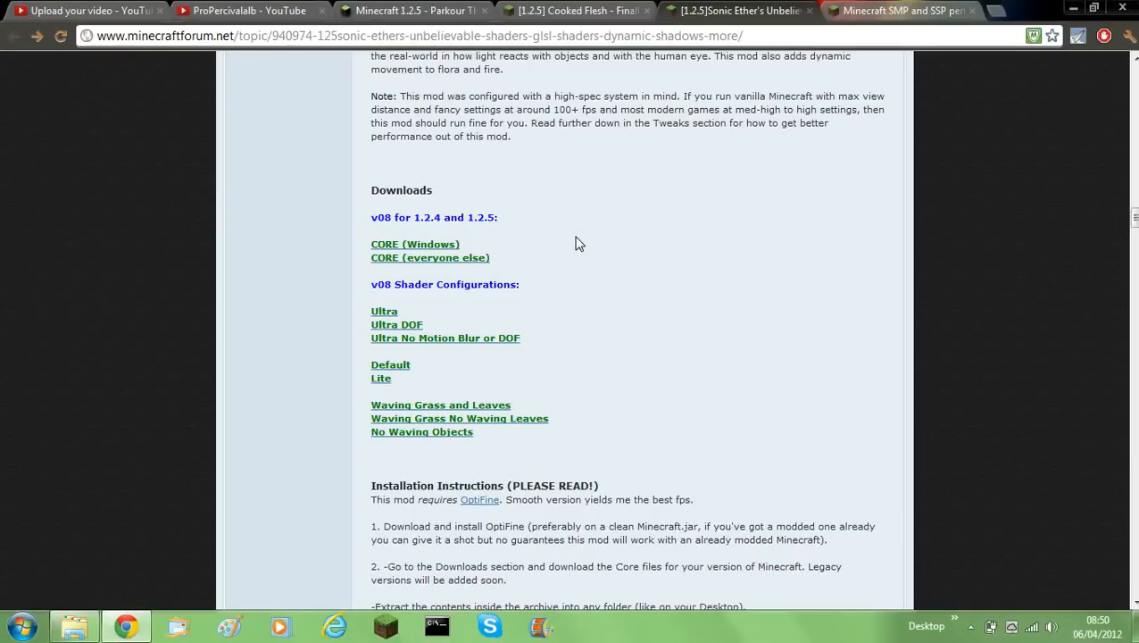
pyautogui.moveTo(587, 242)
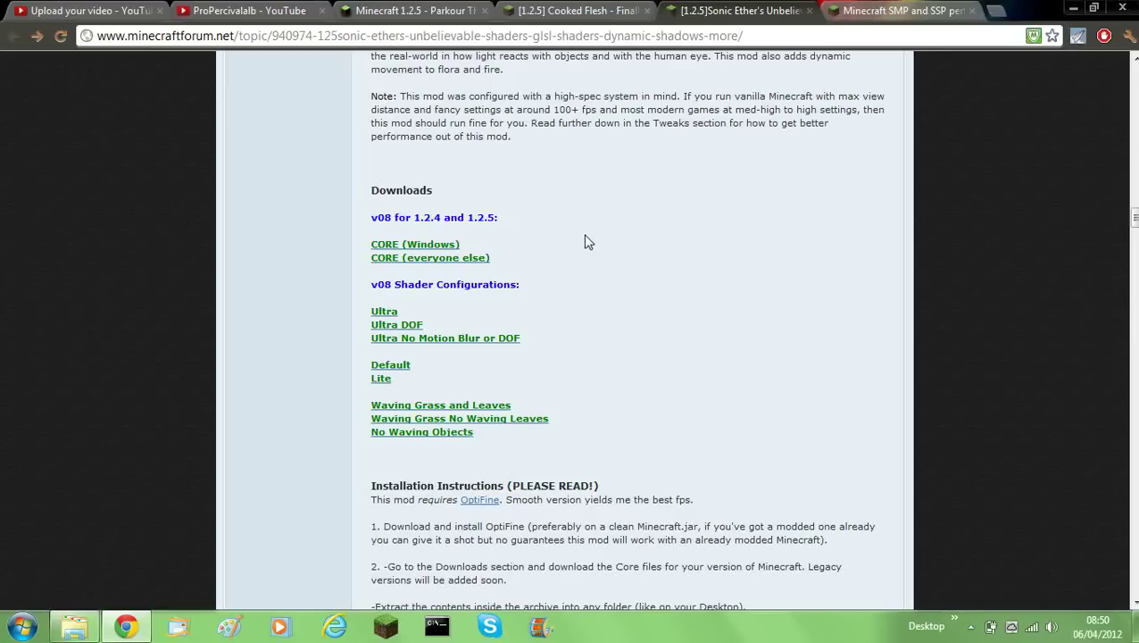
pyautogui.moveTo(503, 277)
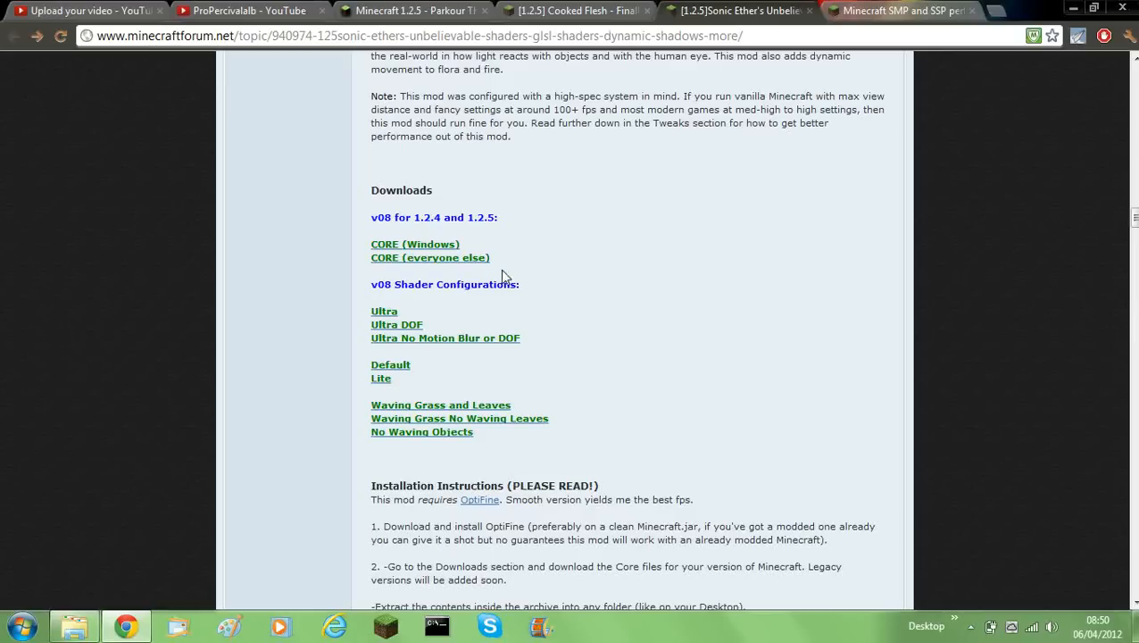
pyautogui.moveTo(471, 439)
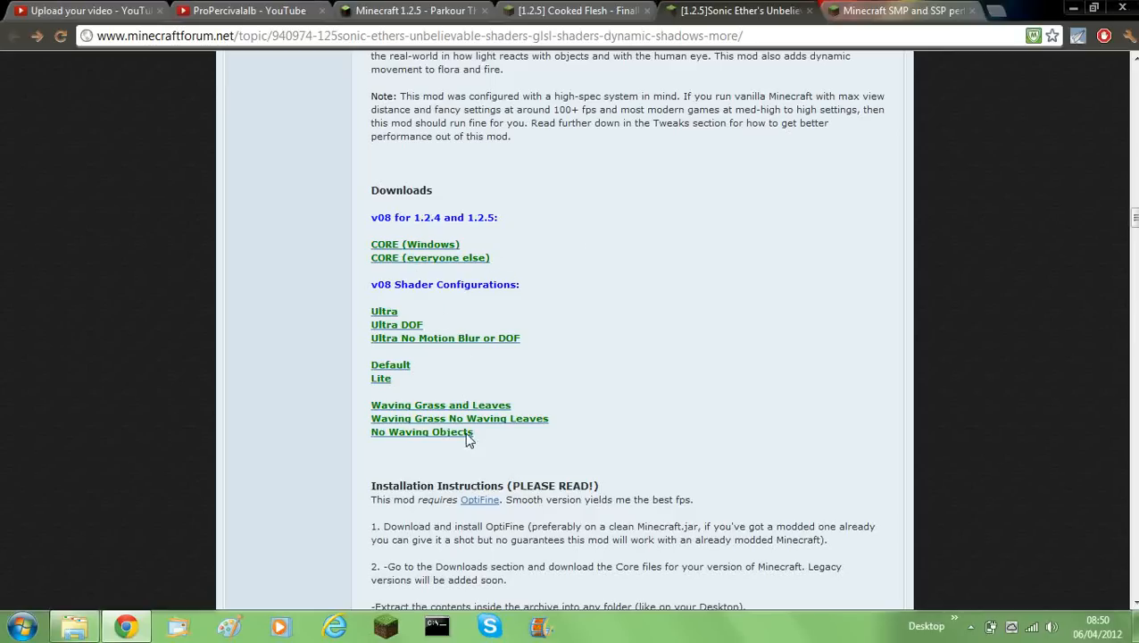
pyautogui.moveTo(414, 444)
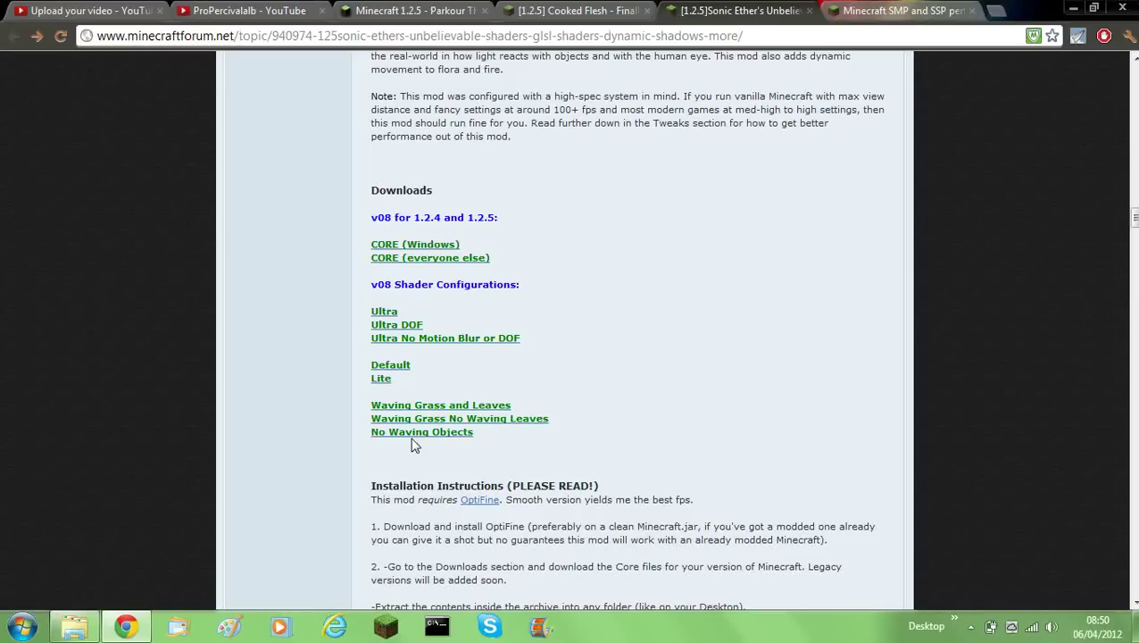
pyautogui.moveTo(456, 471)
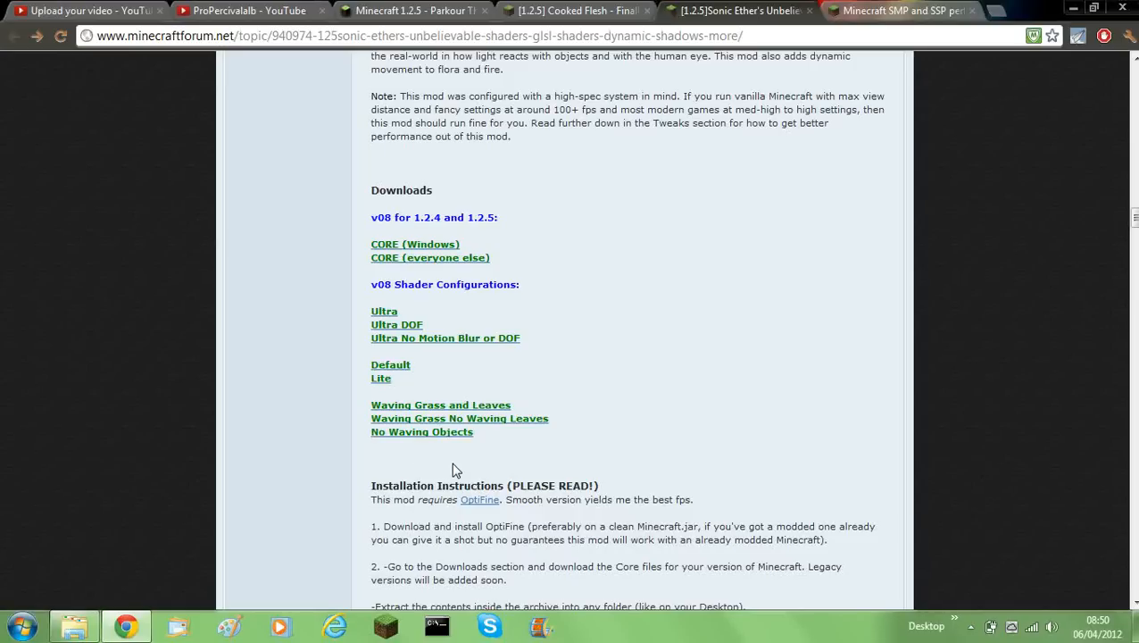
pyautogui.moveTo(397, 386)
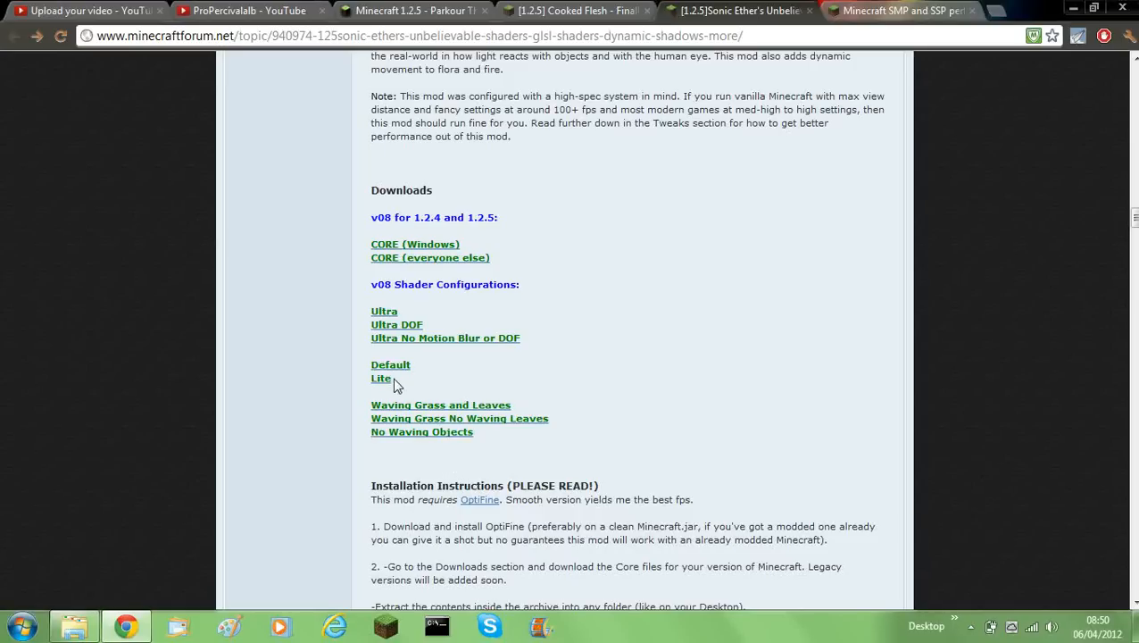
pyautogui.moveTo(462, 367)
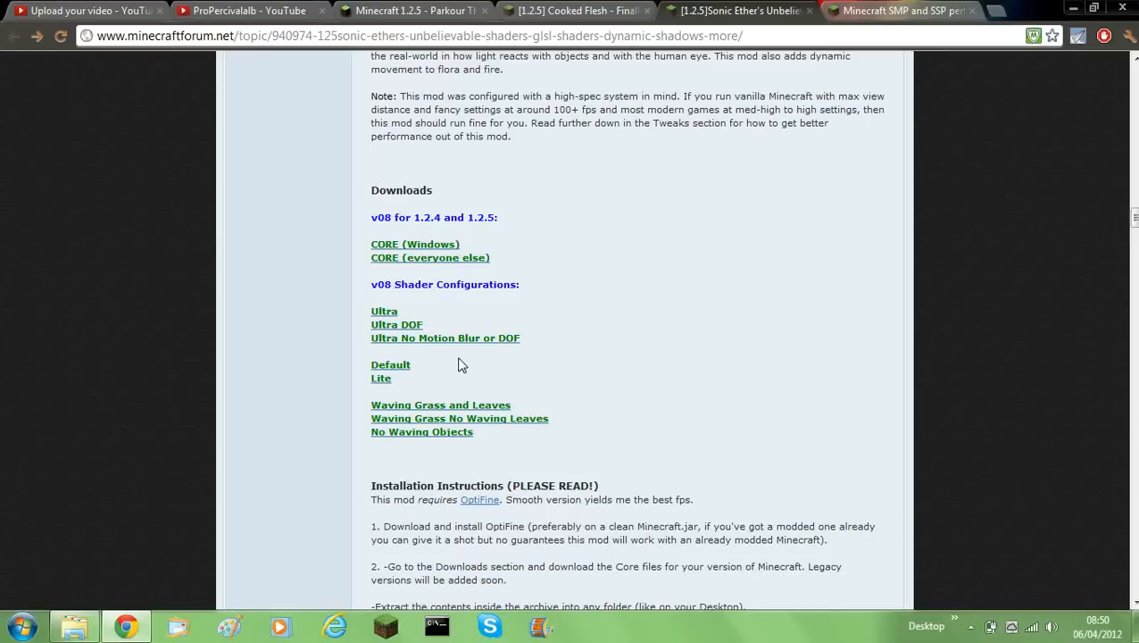
pyautogui.moveTo(364, 350)
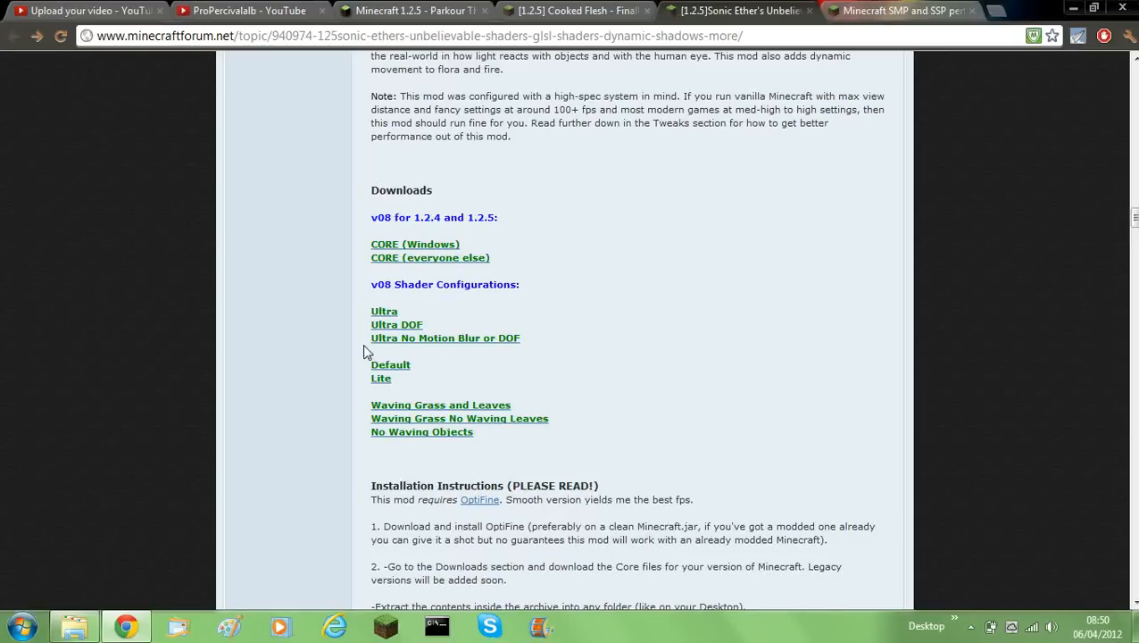
pyautogui.moveTo(457, 390)
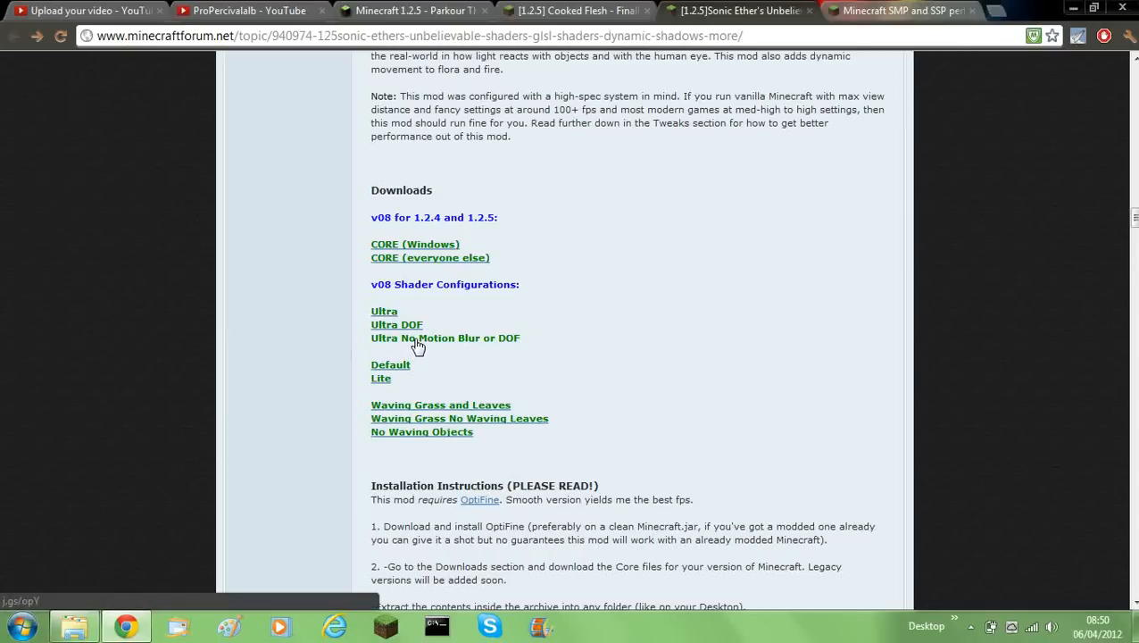
pyautogui.moveTo(446, 346)
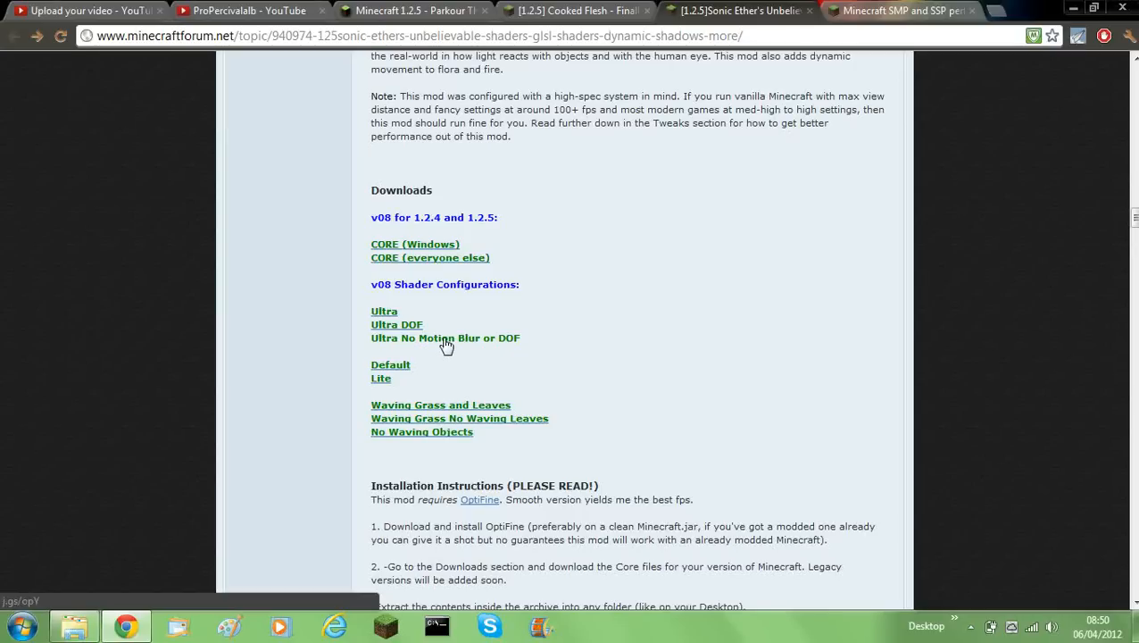
# - Follow the Ultra No Motion Blur or DOF link and reload after 'No data received'
pyautogui.click(446, 337)
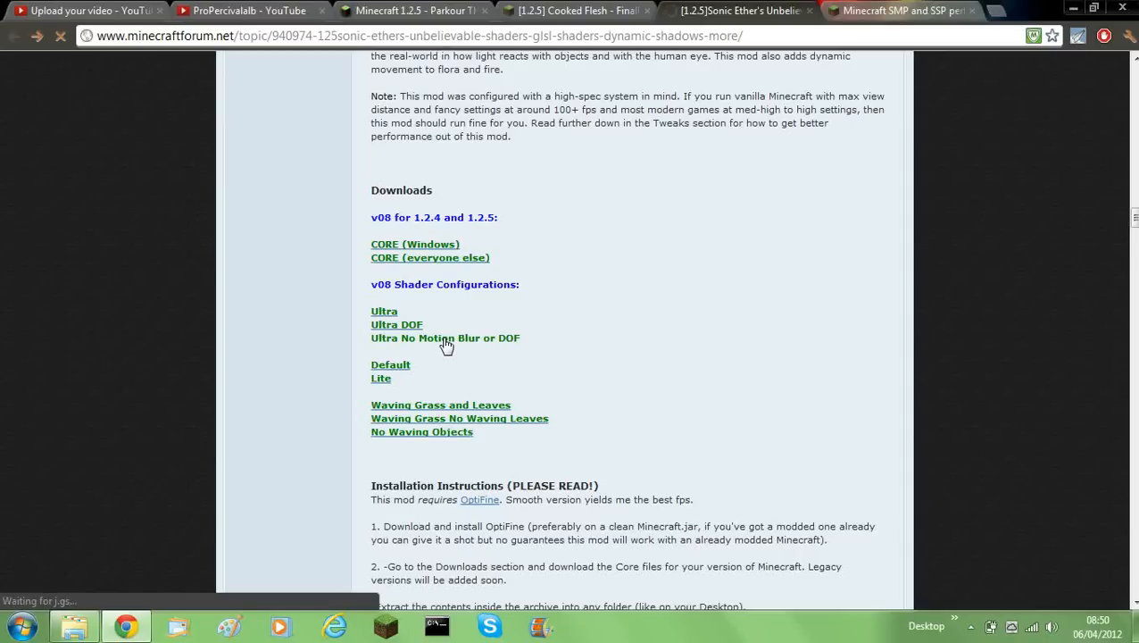
pyautogui.click(446, 338)
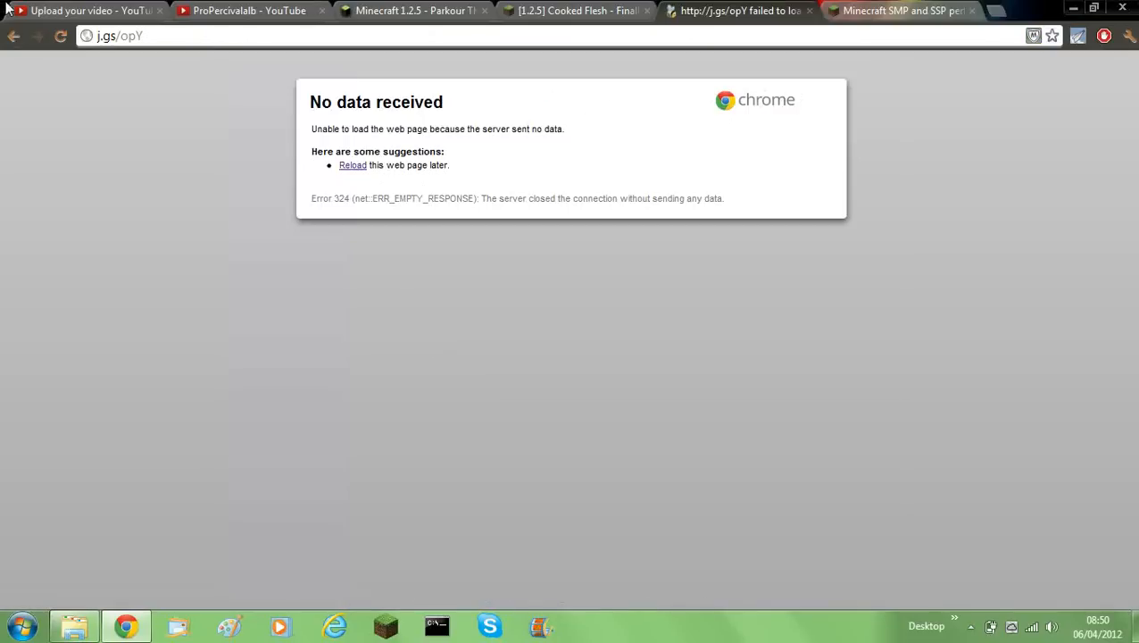
pyautogui.click(61, 36)
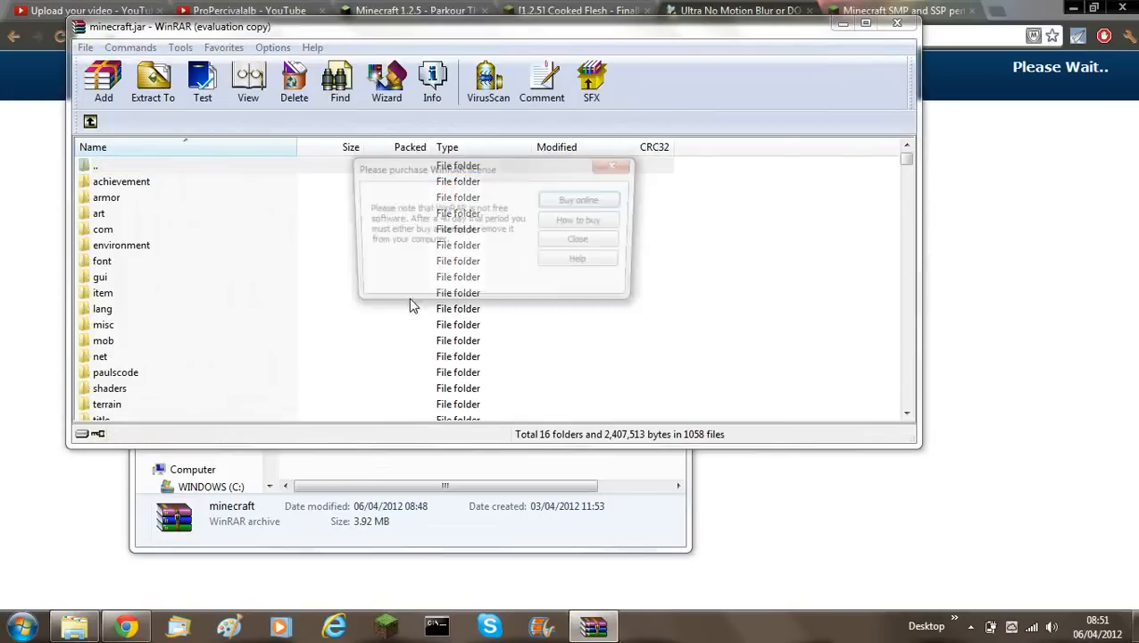
# - Dismiss the WinRAR license reminder and enter the shaders folder in minecraft.jar
pyautogui.click(577, 239)
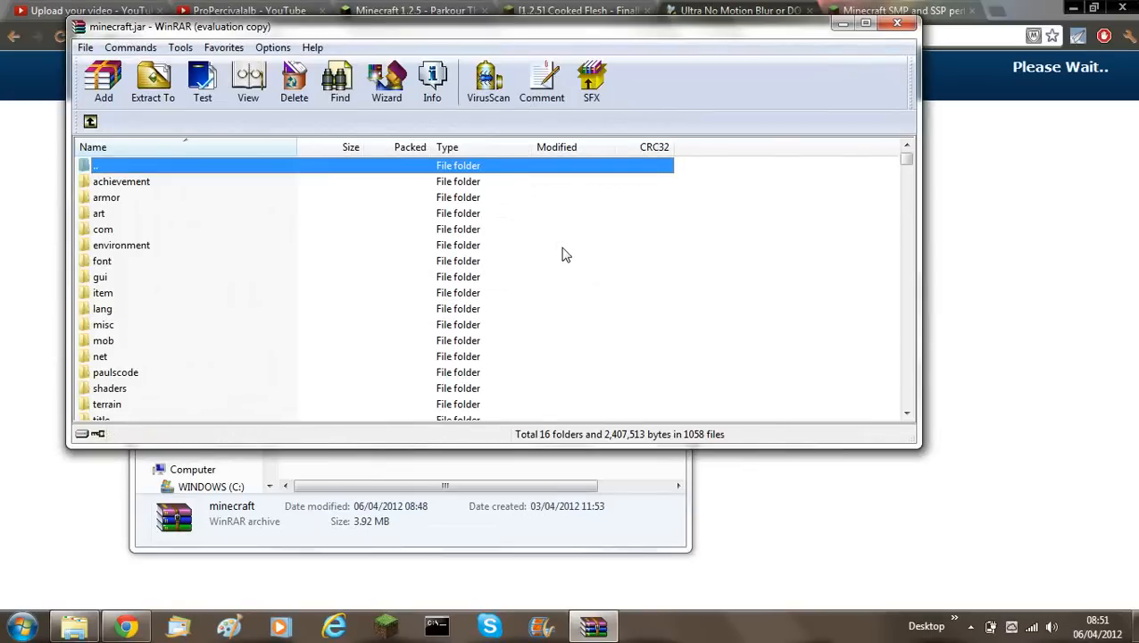
pyautogui.moveTo(107, 393)
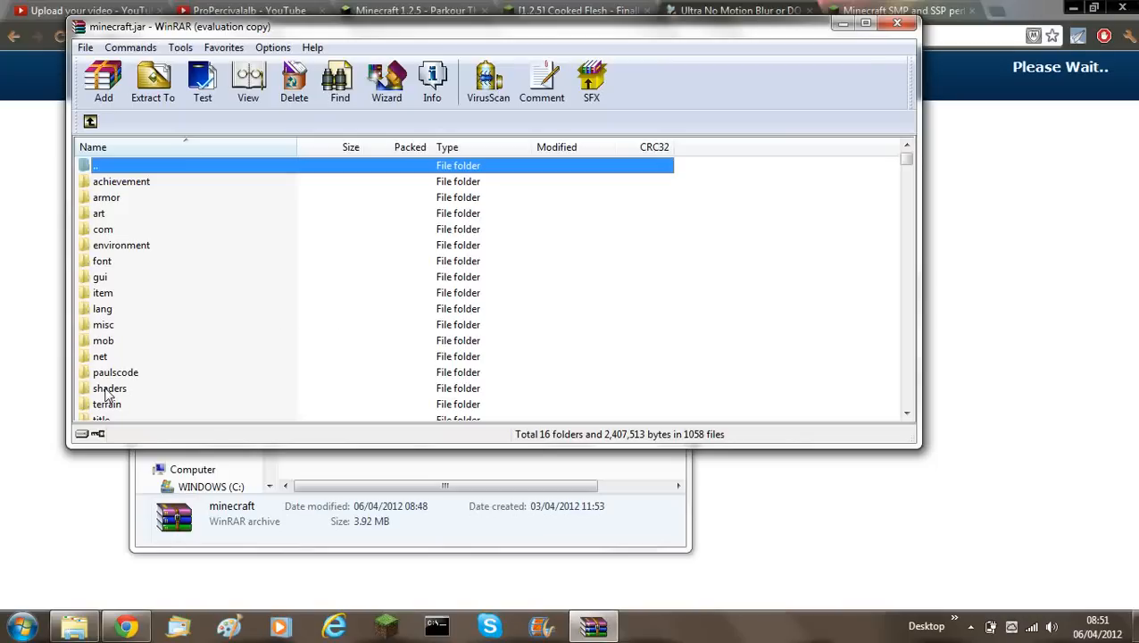
pyautogui.doubleClick(109, 387)
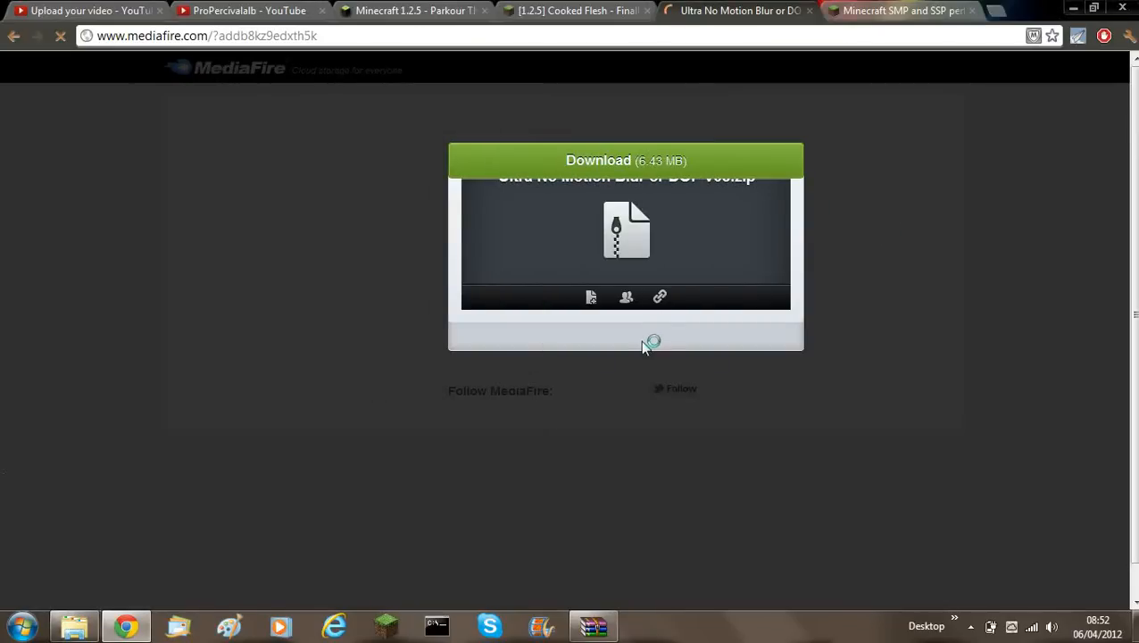
# - Start the MediaFire download of Ultra No Motion Blur or DOF v08.zip
pyautogui.click(625, 160)
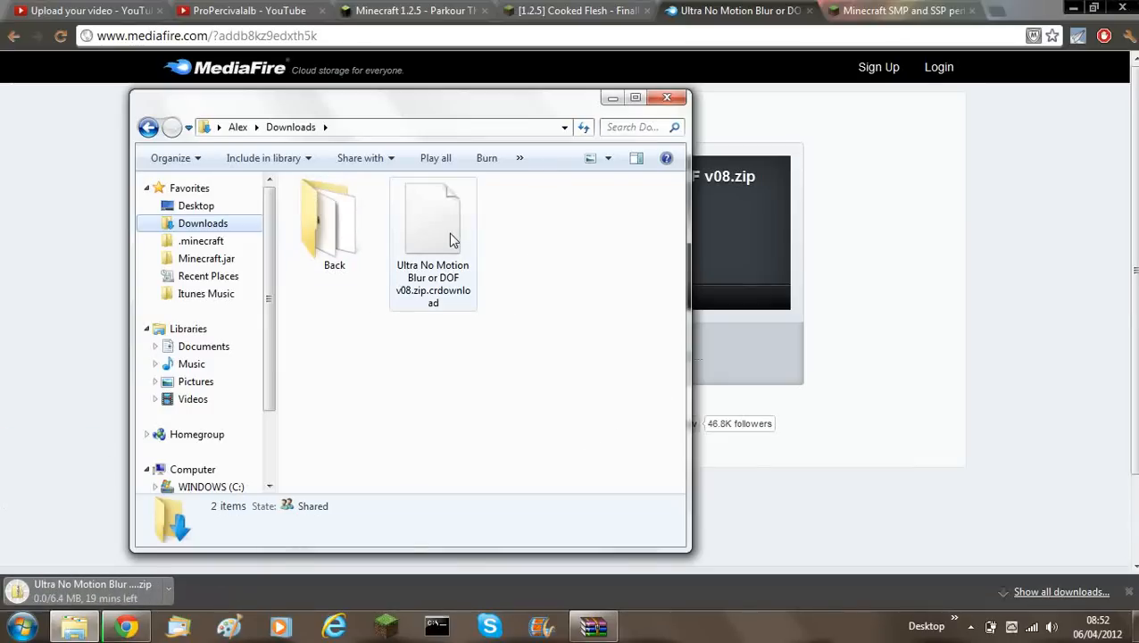
pyautogui.click(665, 97)
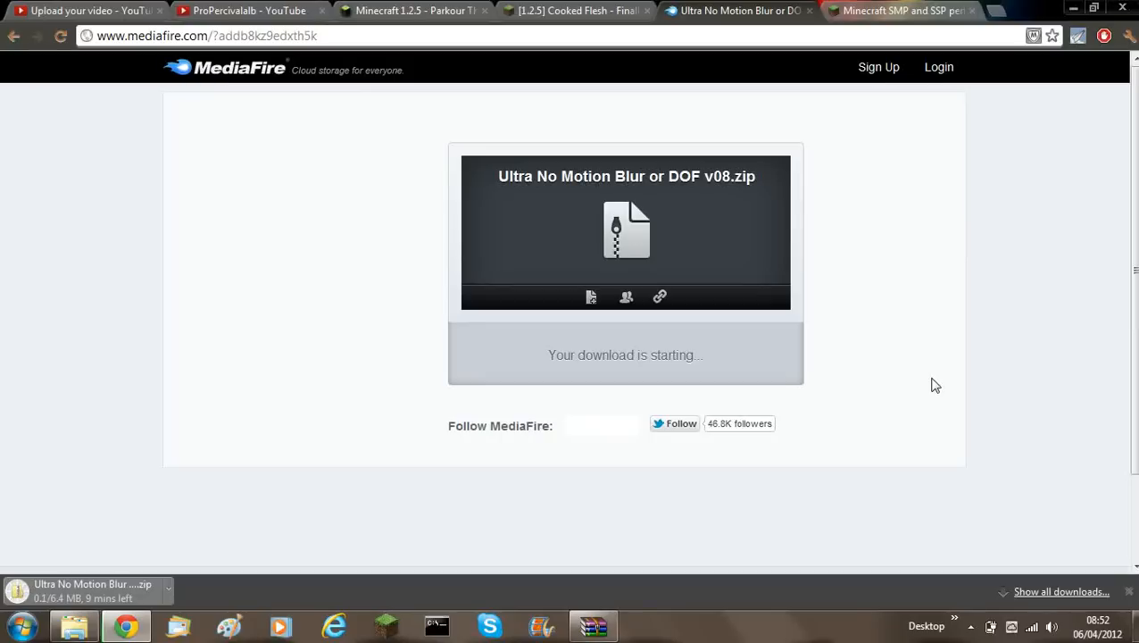
pyautogui.moveTo(176, 581)
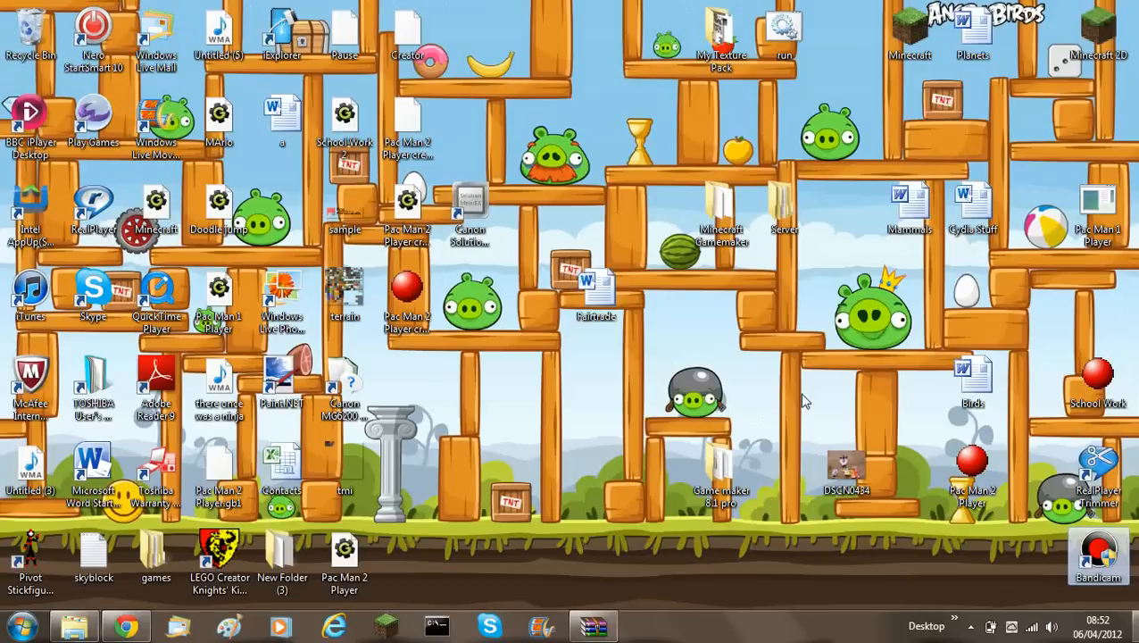
# - Restore the v08 shader zip from the Recycle Bin and open it in WinRAR
pyautogui.doubleClick(30, 33)
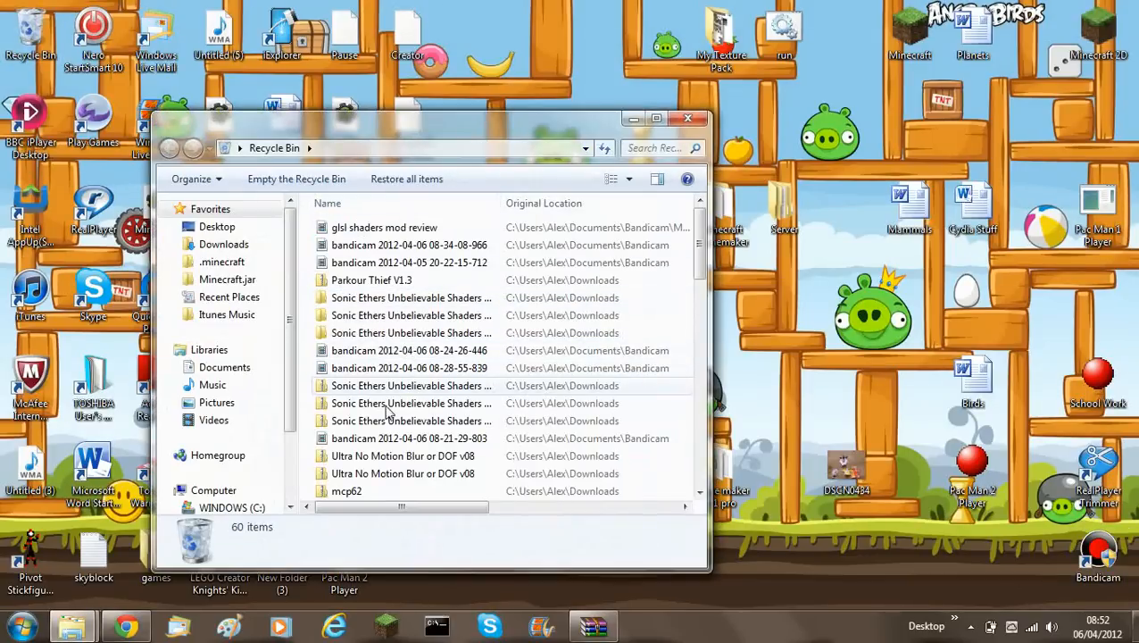
pyautogui.click(403, 455)
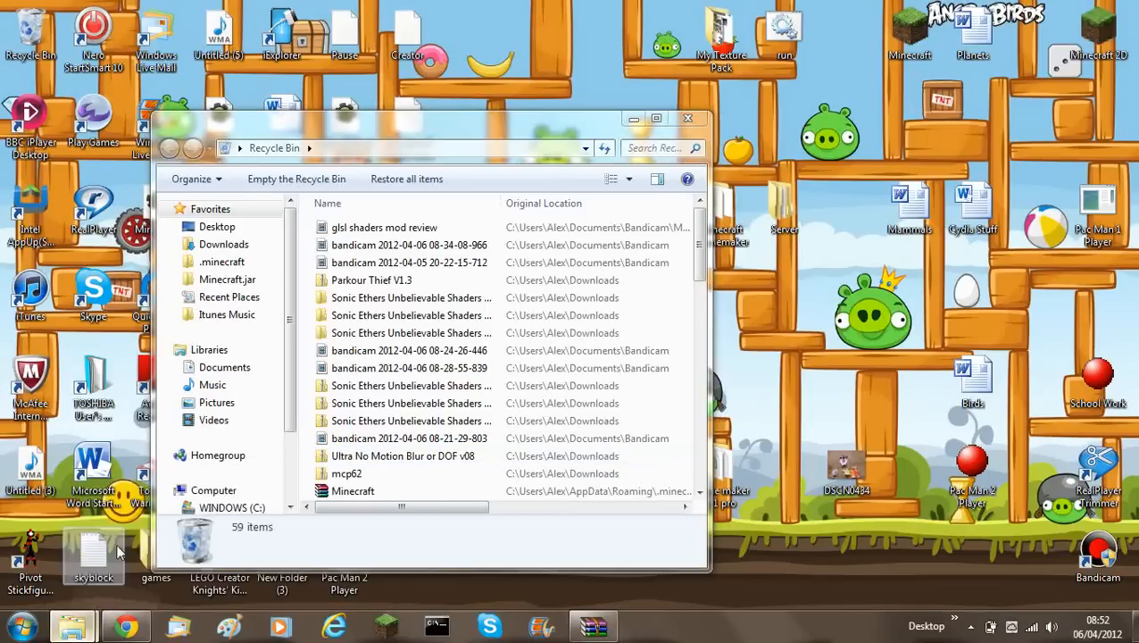
pyautogui.rightClick(412, 224)
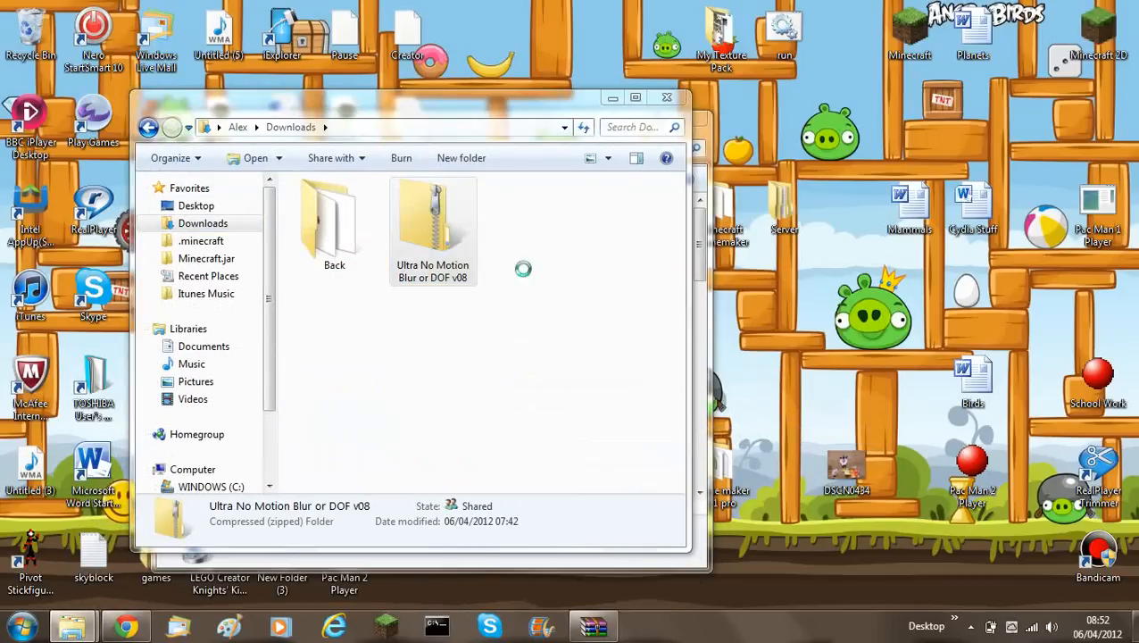
pyautogui.doubleClick(432, 214)
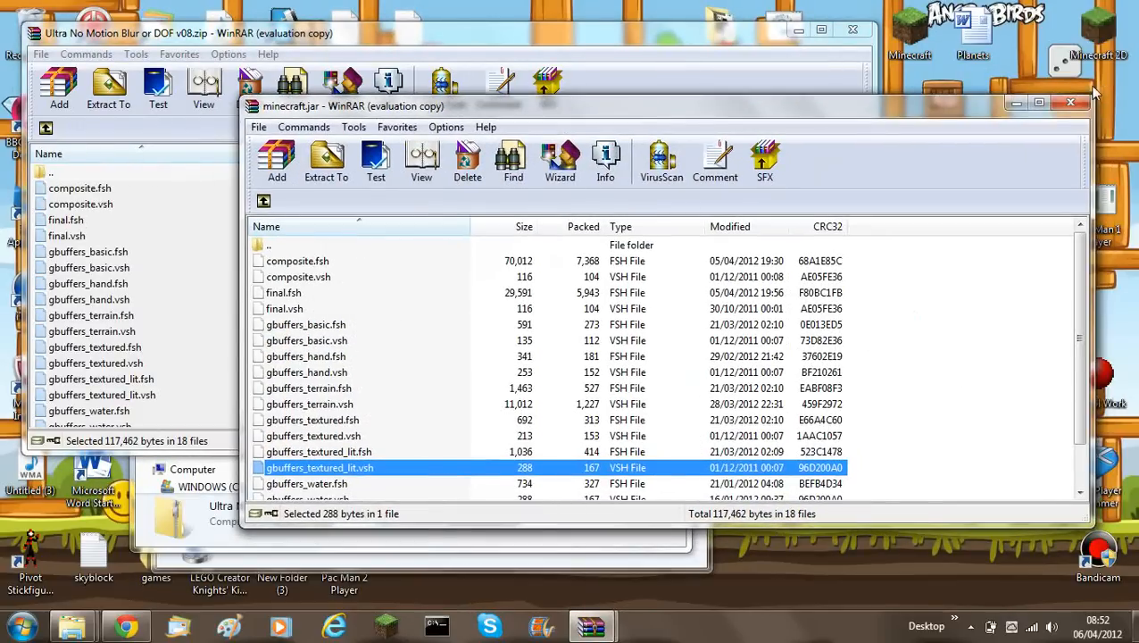
# - Move the .fsh/.vsh shader files from the v08 archive into minecraft.jar
pyautogui.click(1071, 101)
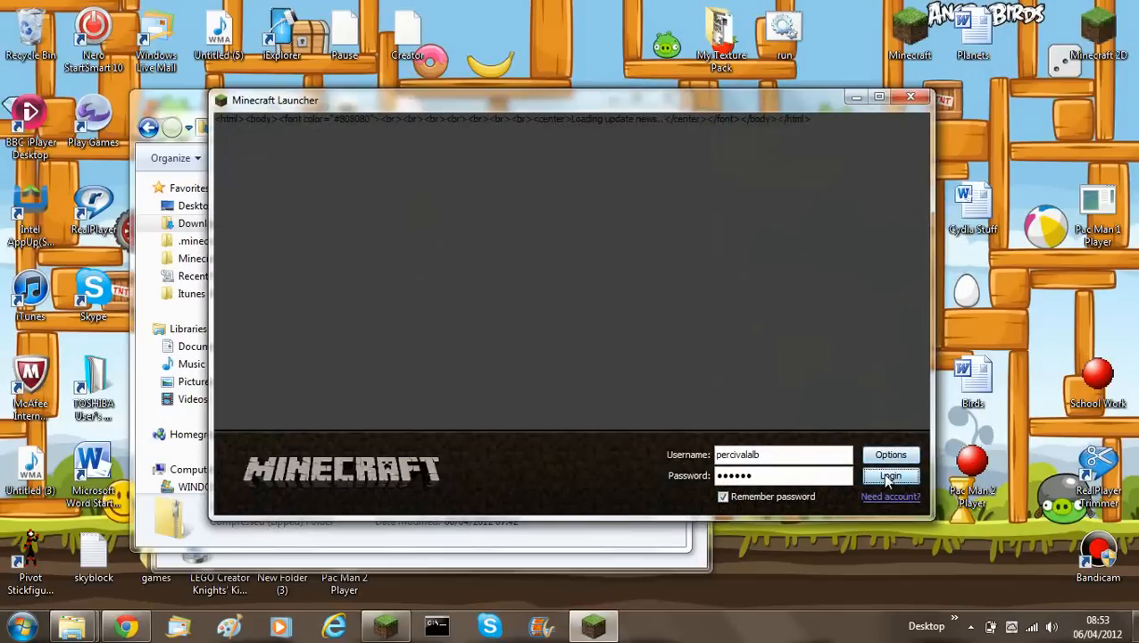
# - Log in and play the Creative Build singleplayer world with shaders active
pyautogui.click(890, 475)
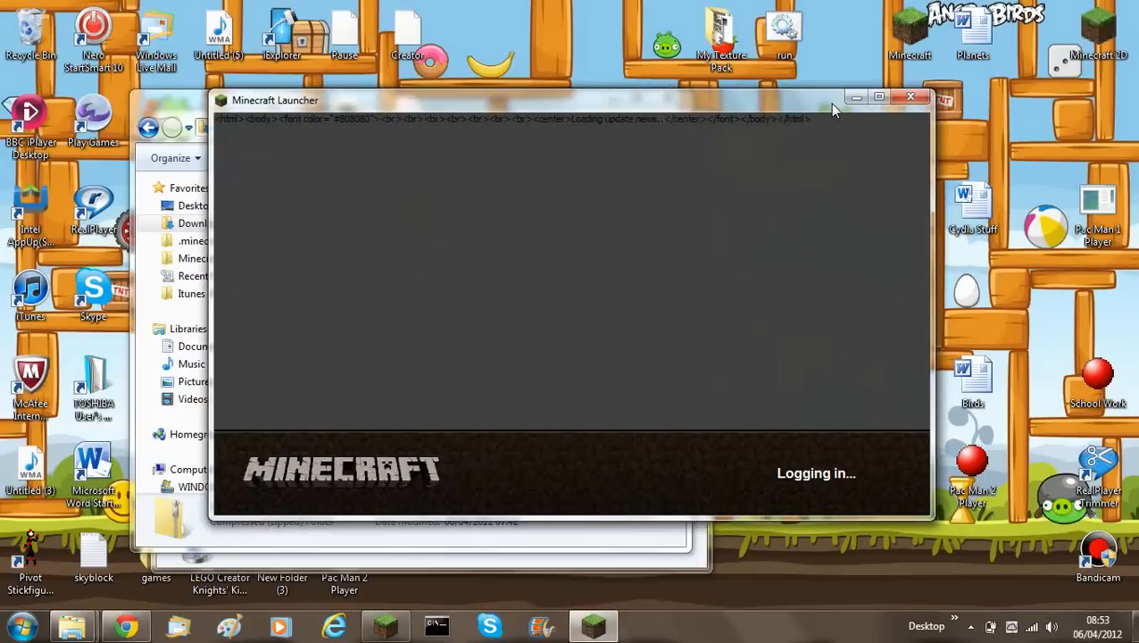
pyautogui.moveTo(740, 198)
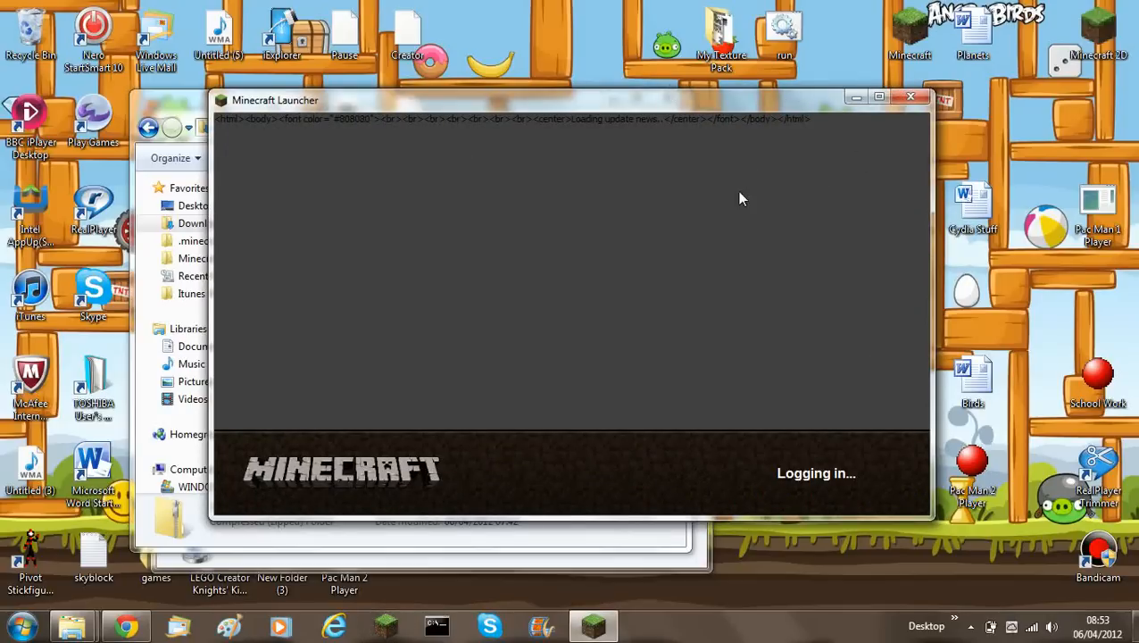
pyautogui.moveTo(689, 357)
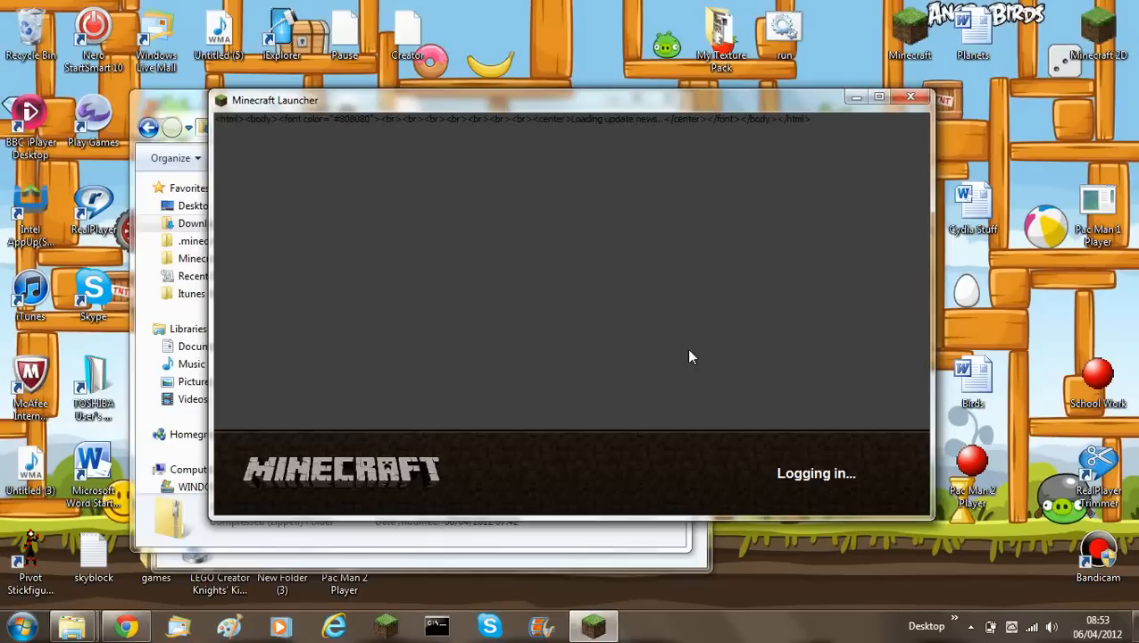
pyautogui.moveTo(689, 369)
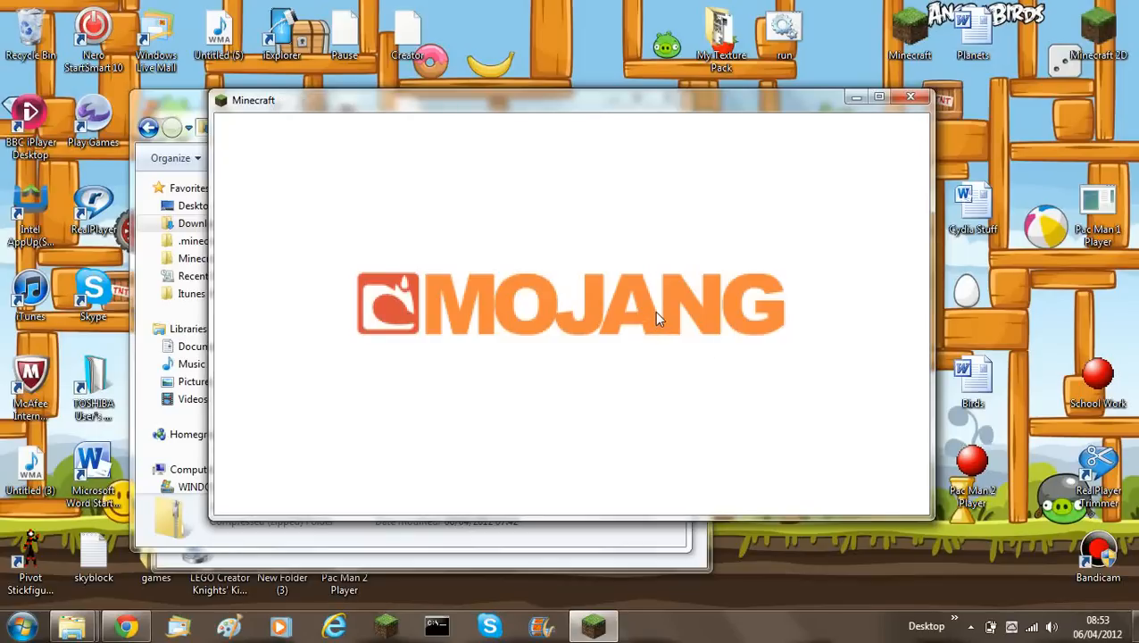
pyautogui.moveTo(525, 314)
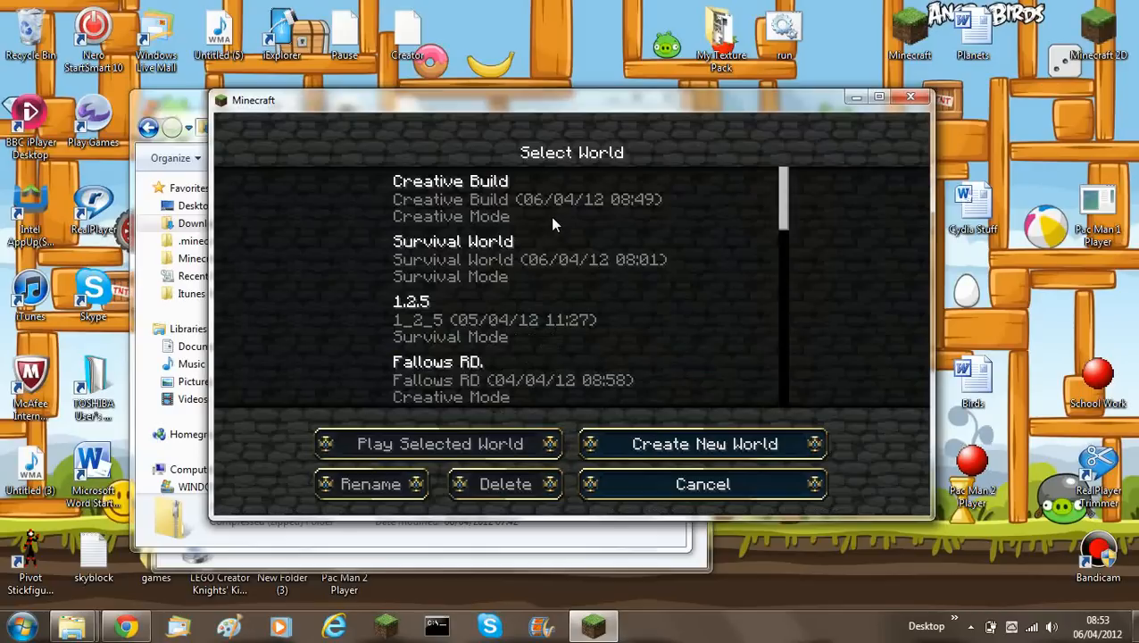
pyautogui.click(554, 200)
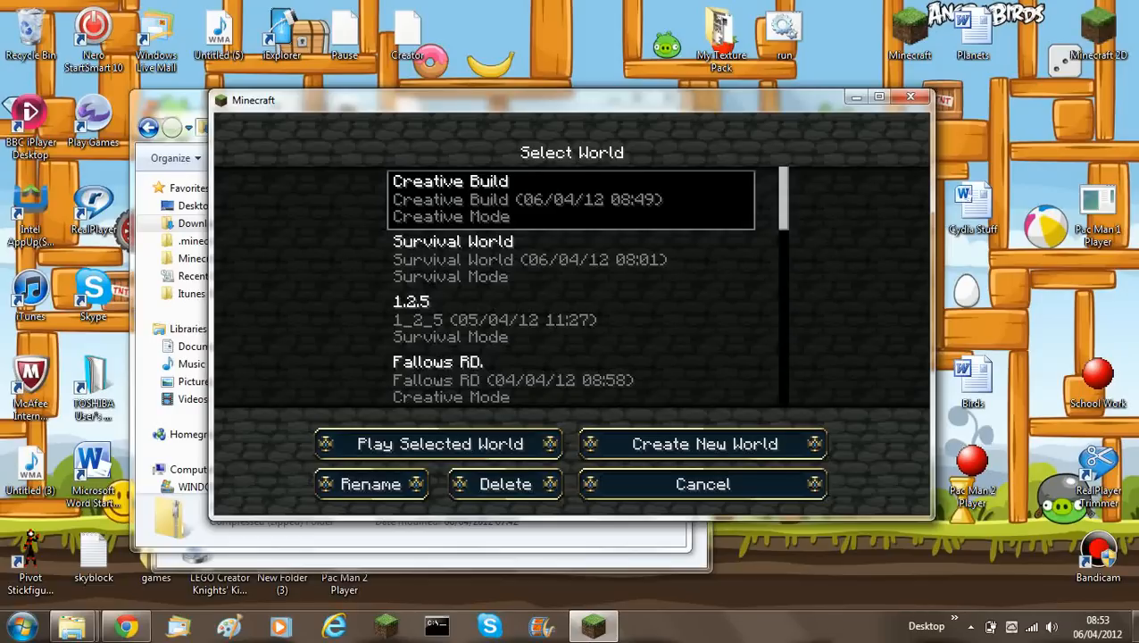
pyautogui.click(439, 443)
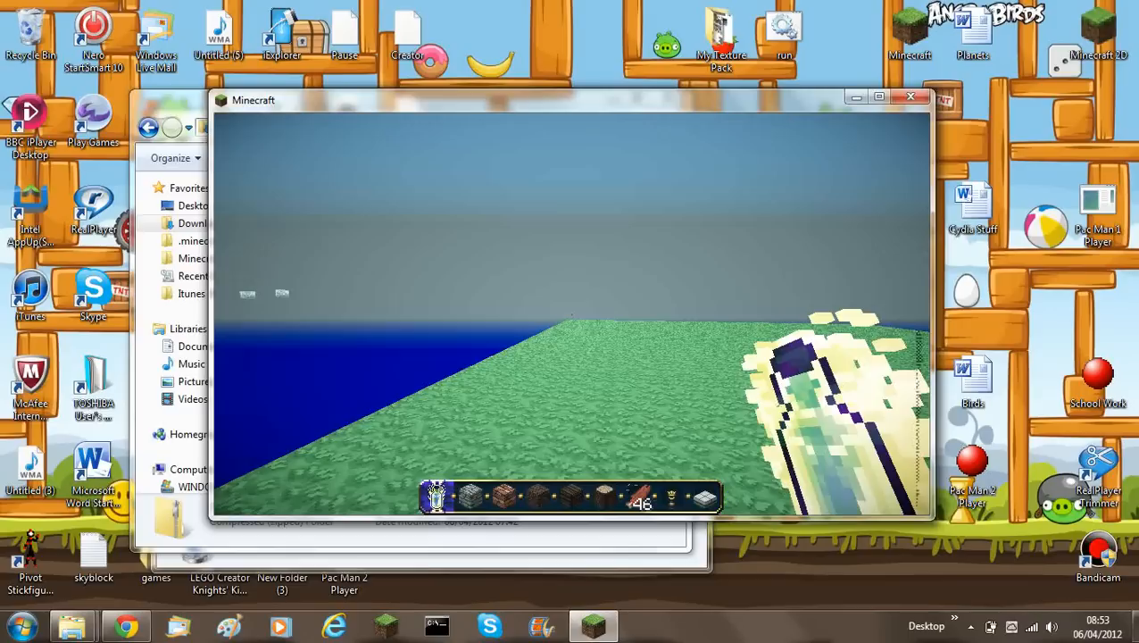